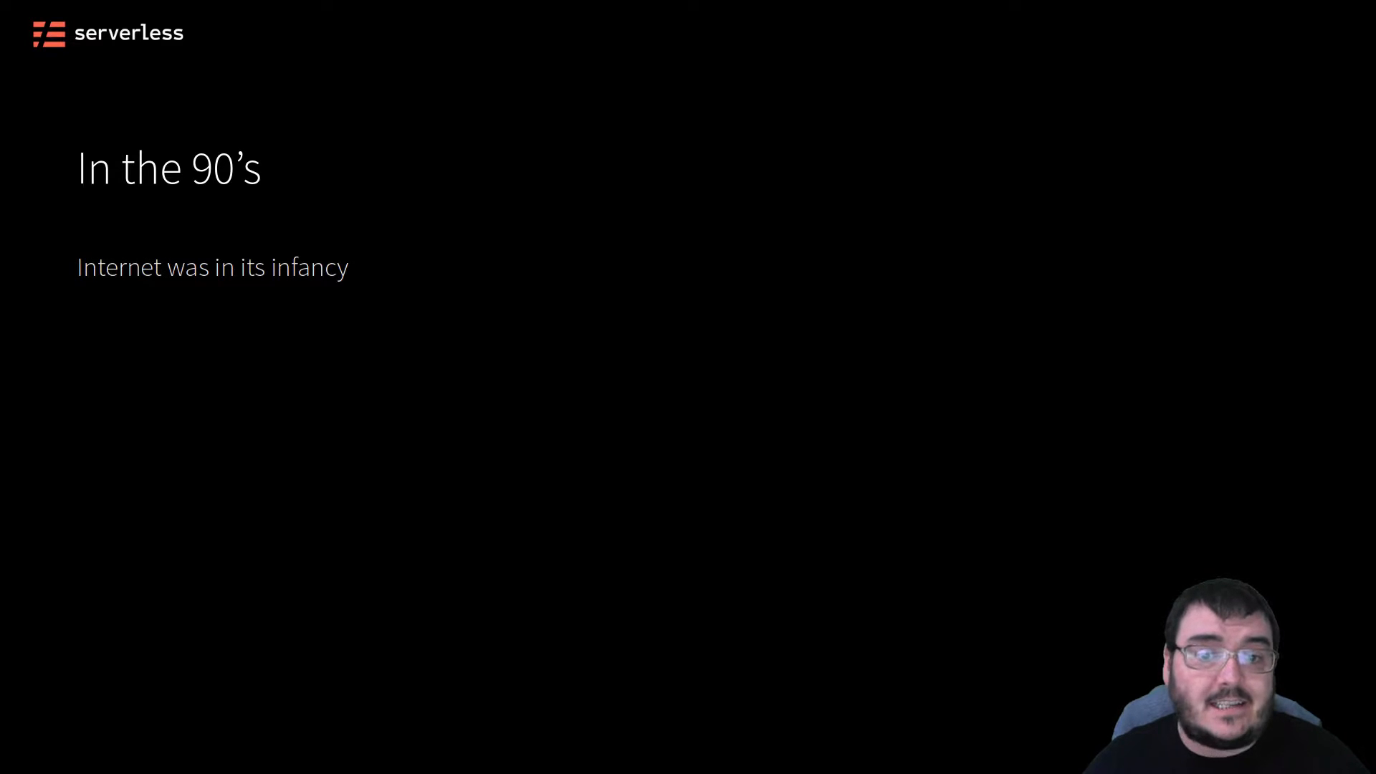
Reveal the remaining 90's hosting points including overprovisioning, then advance to Ancillary downsides.
key("Right")
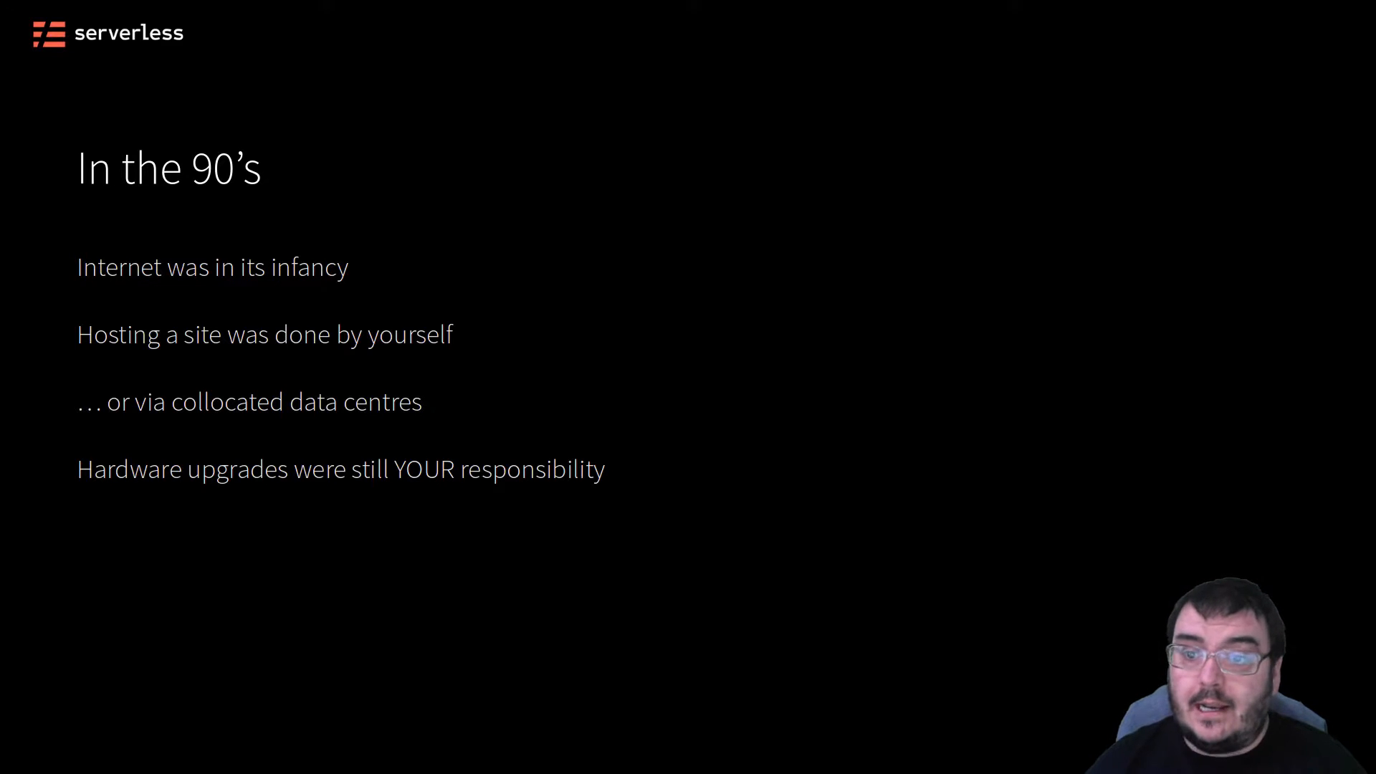
key("right")
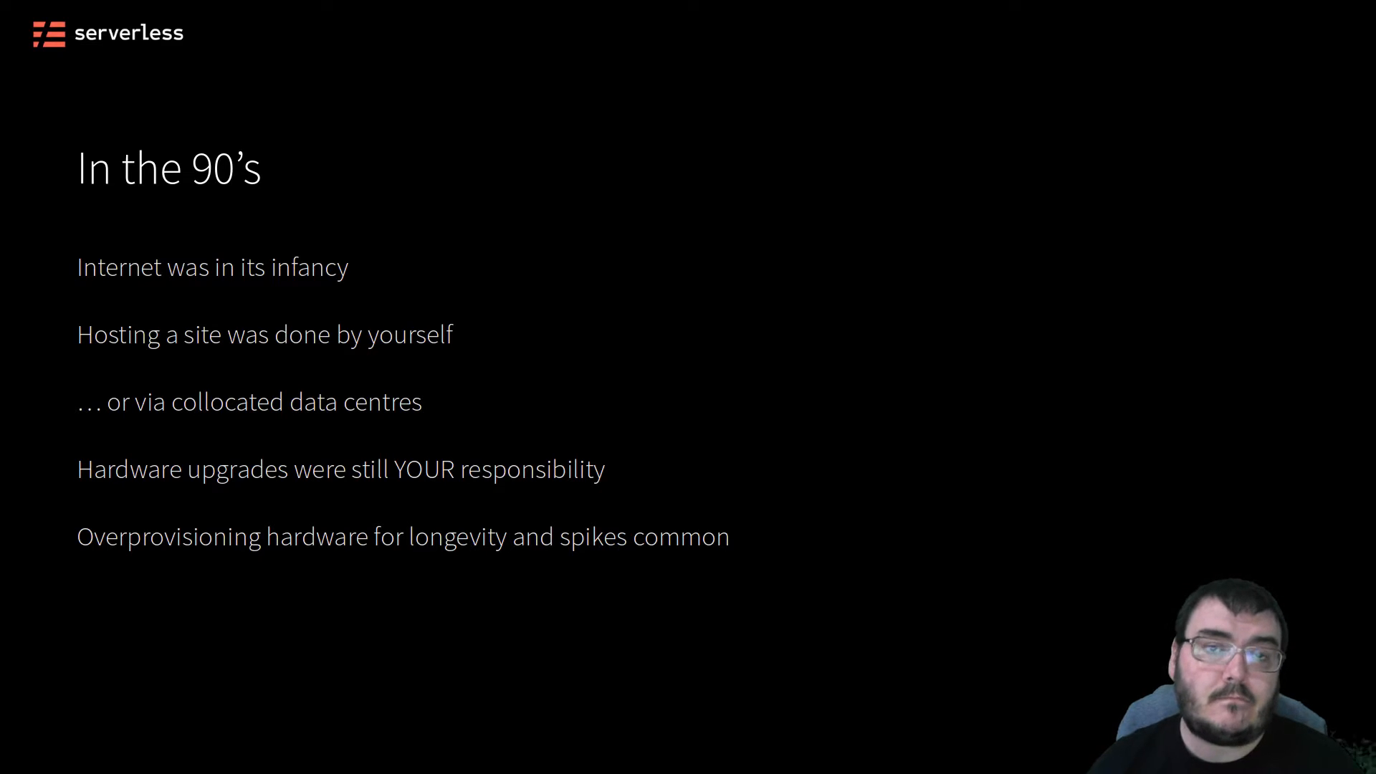
key("Right")
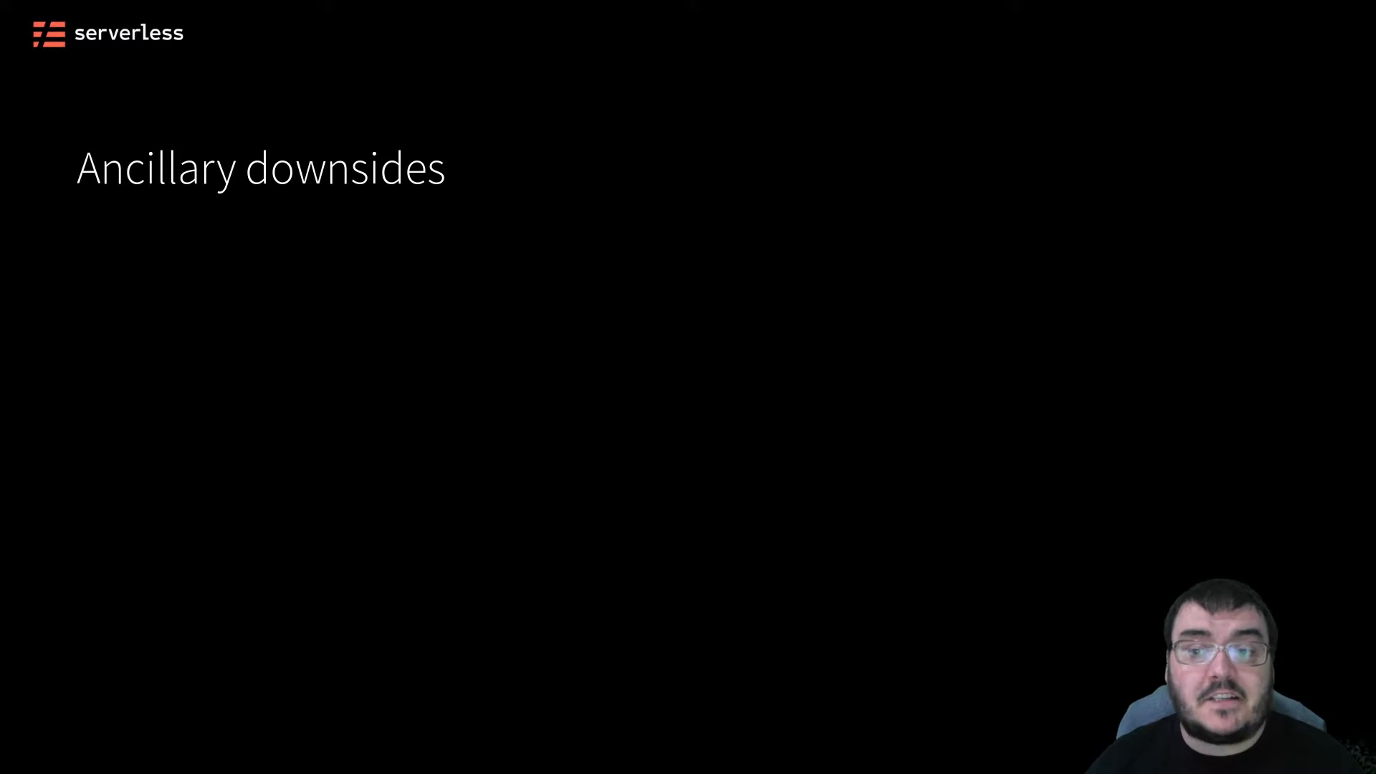
Reveal the marketing/sales, developer optimisation and product features downsides, then advance to The age of the VM.
key("right")
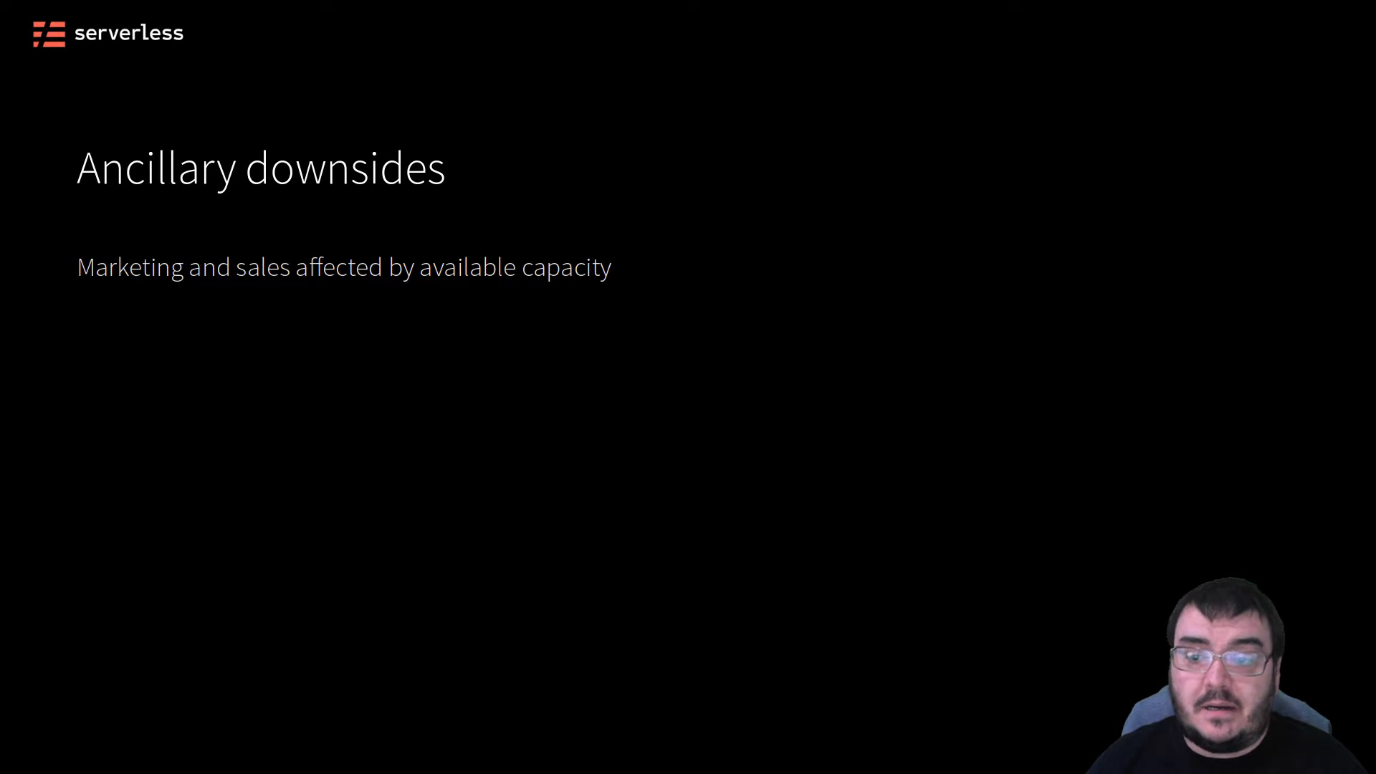
key("right")
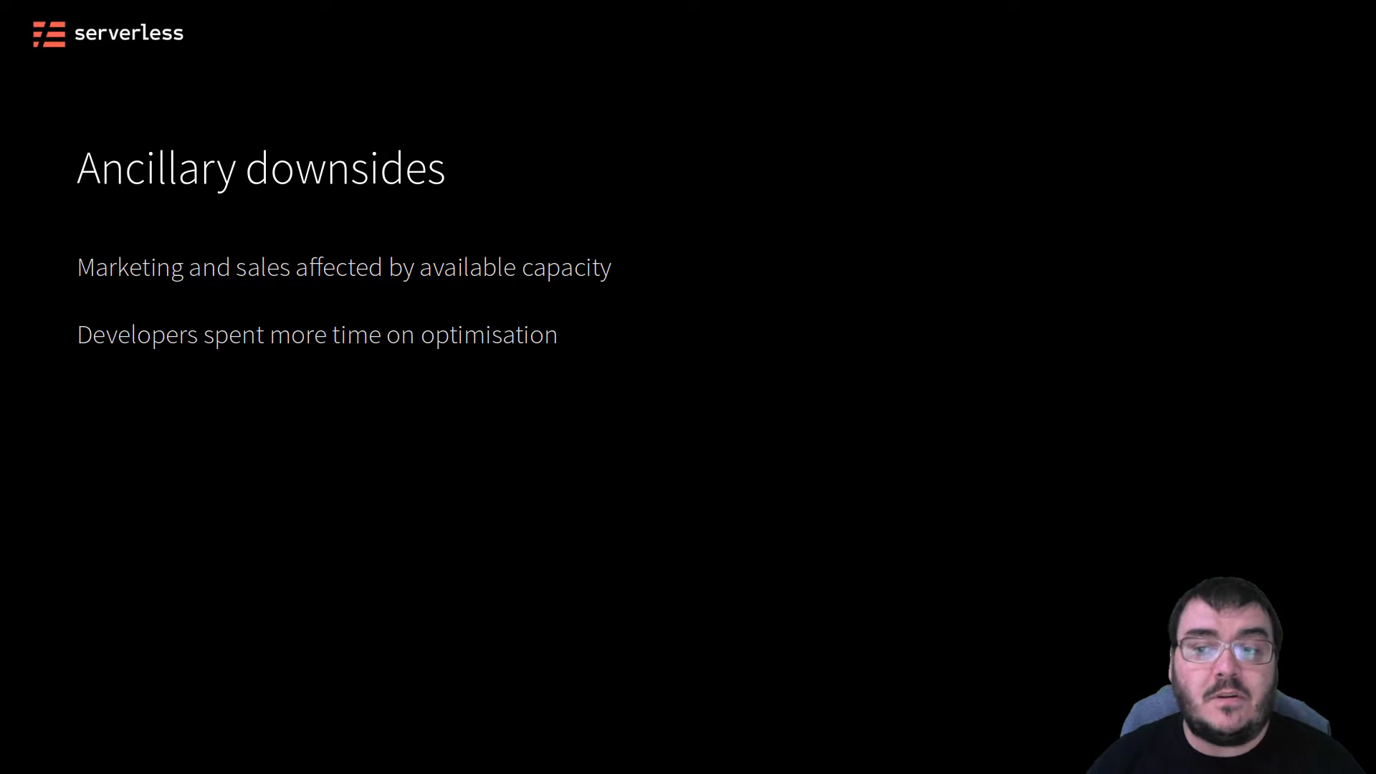
key("right")
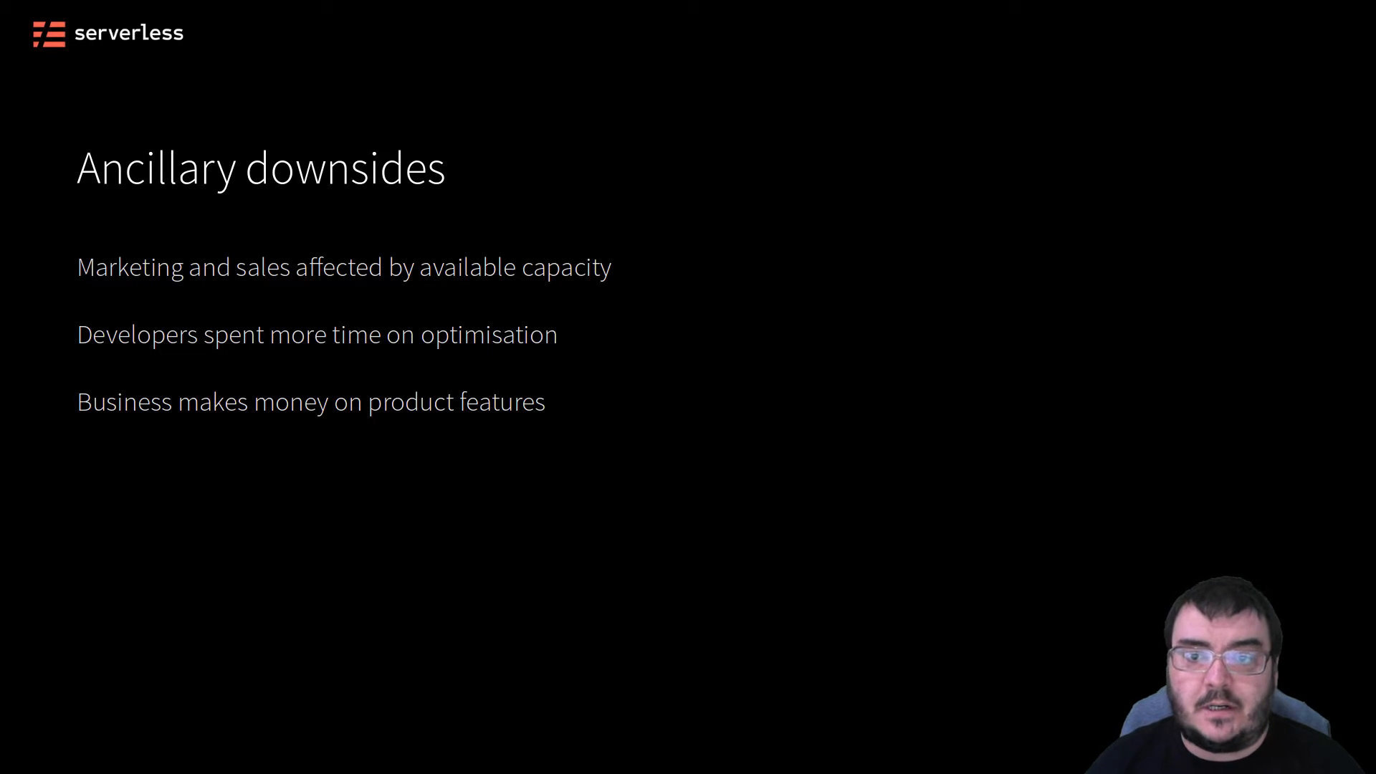
key("right")
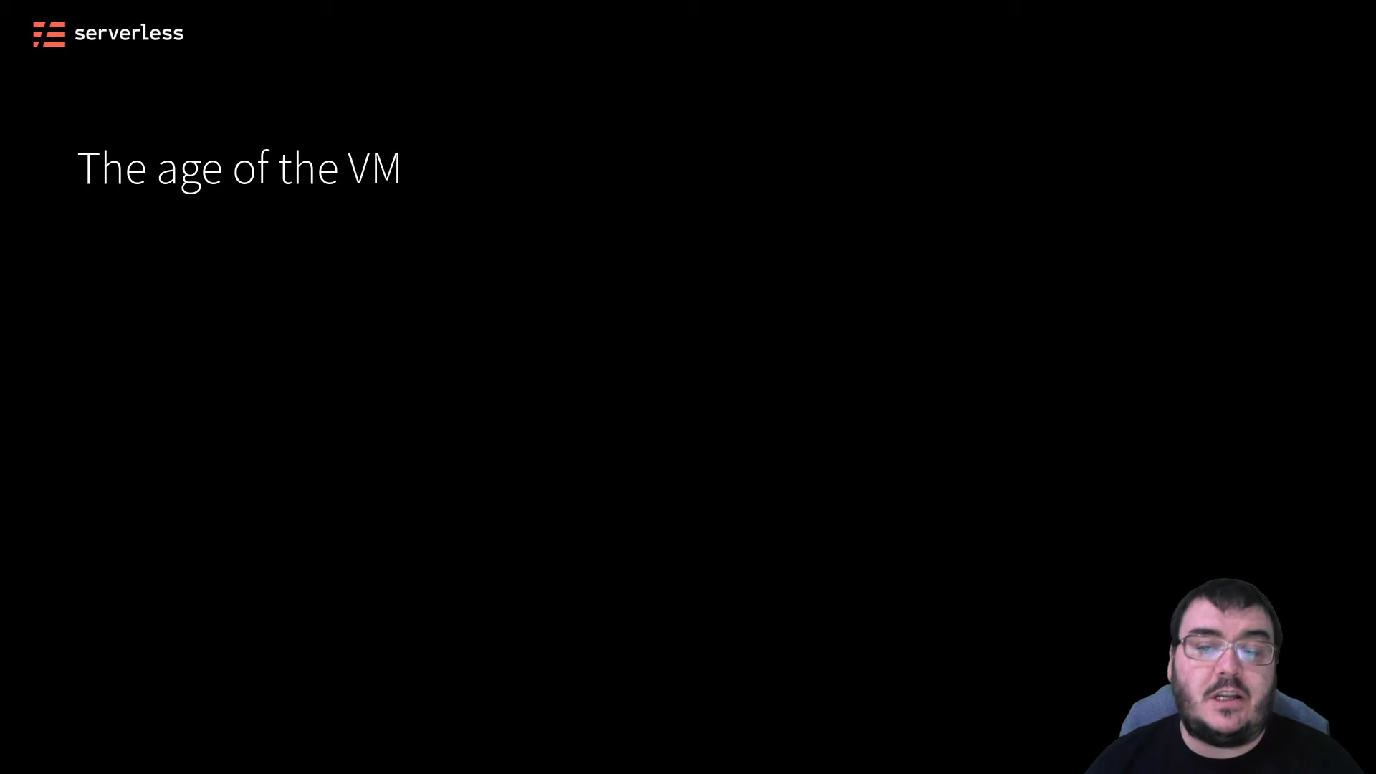
Show the Virtual Machines point, move through the VM era, and reveal the performance and increasing value points.
key("right")
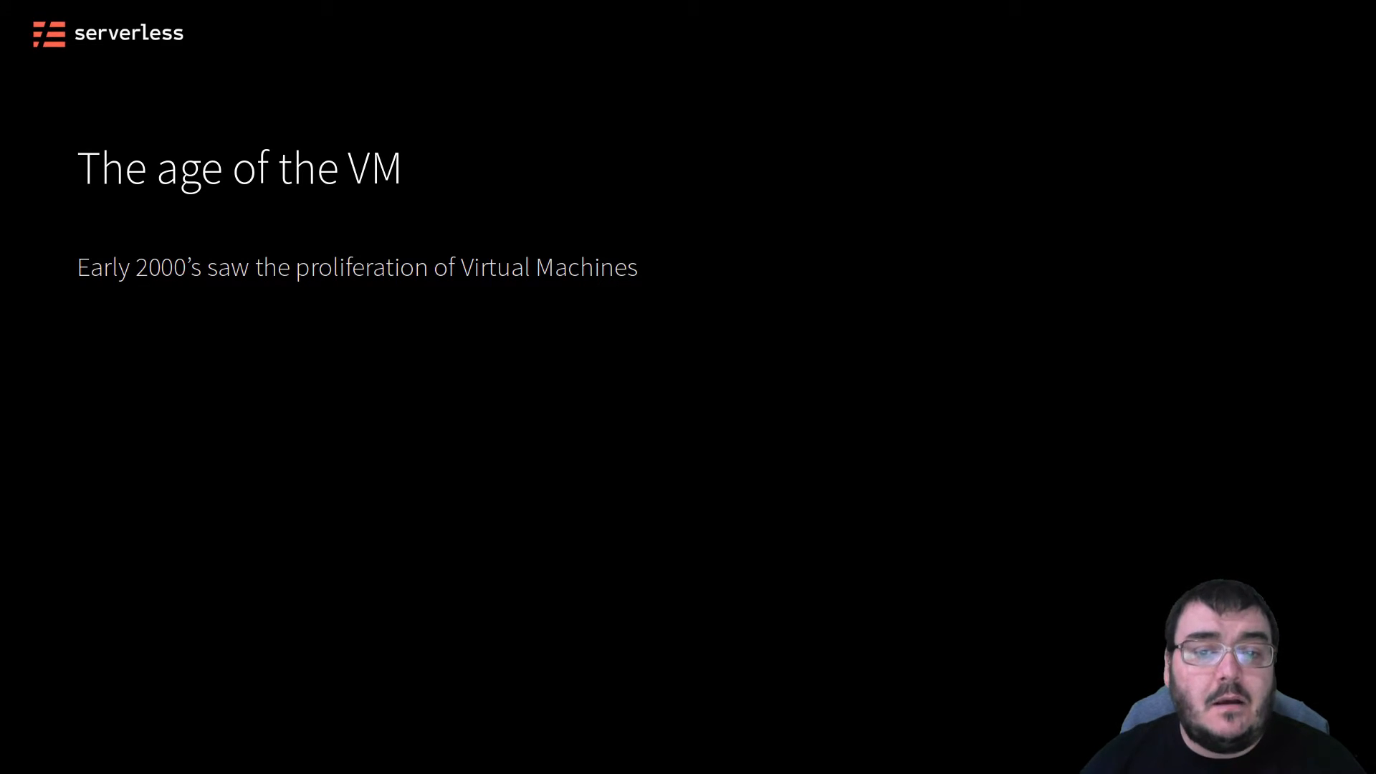
key("right")
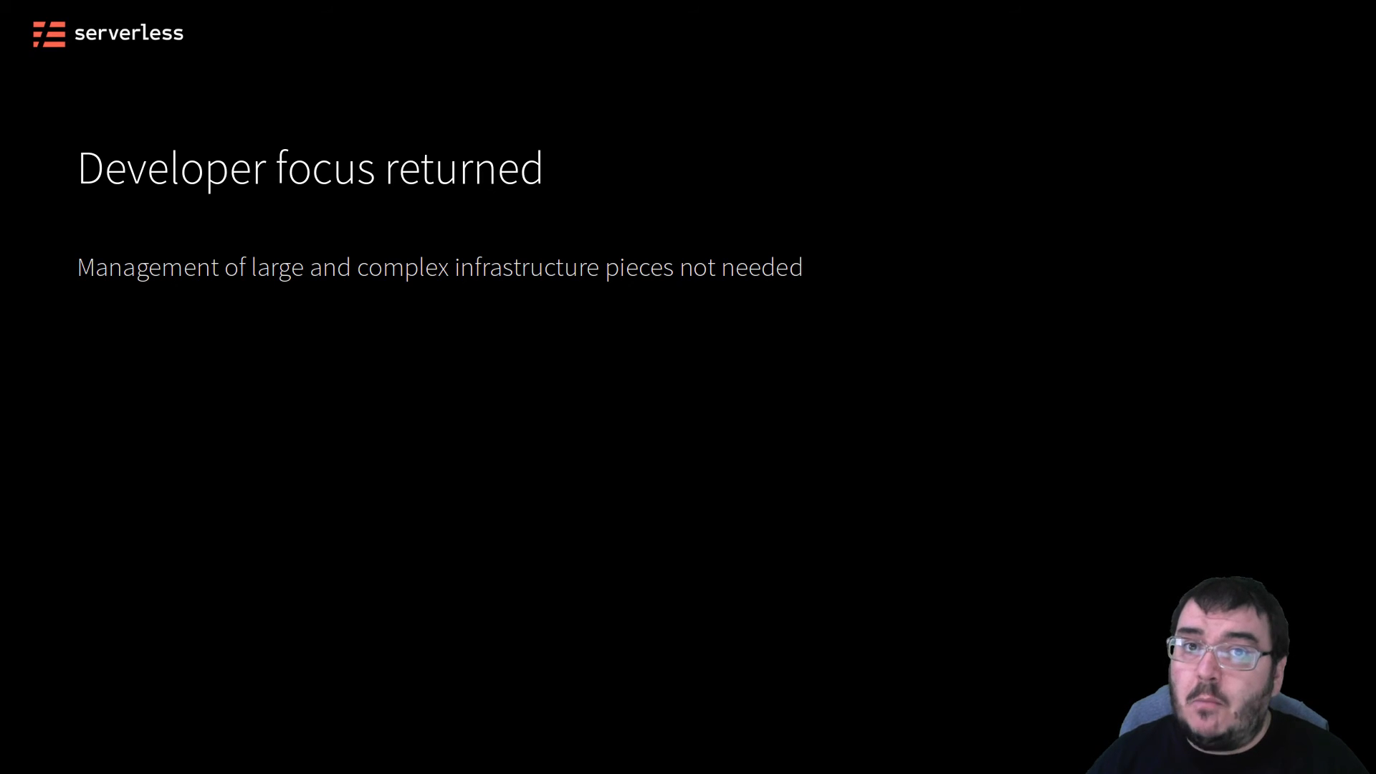
key("right")
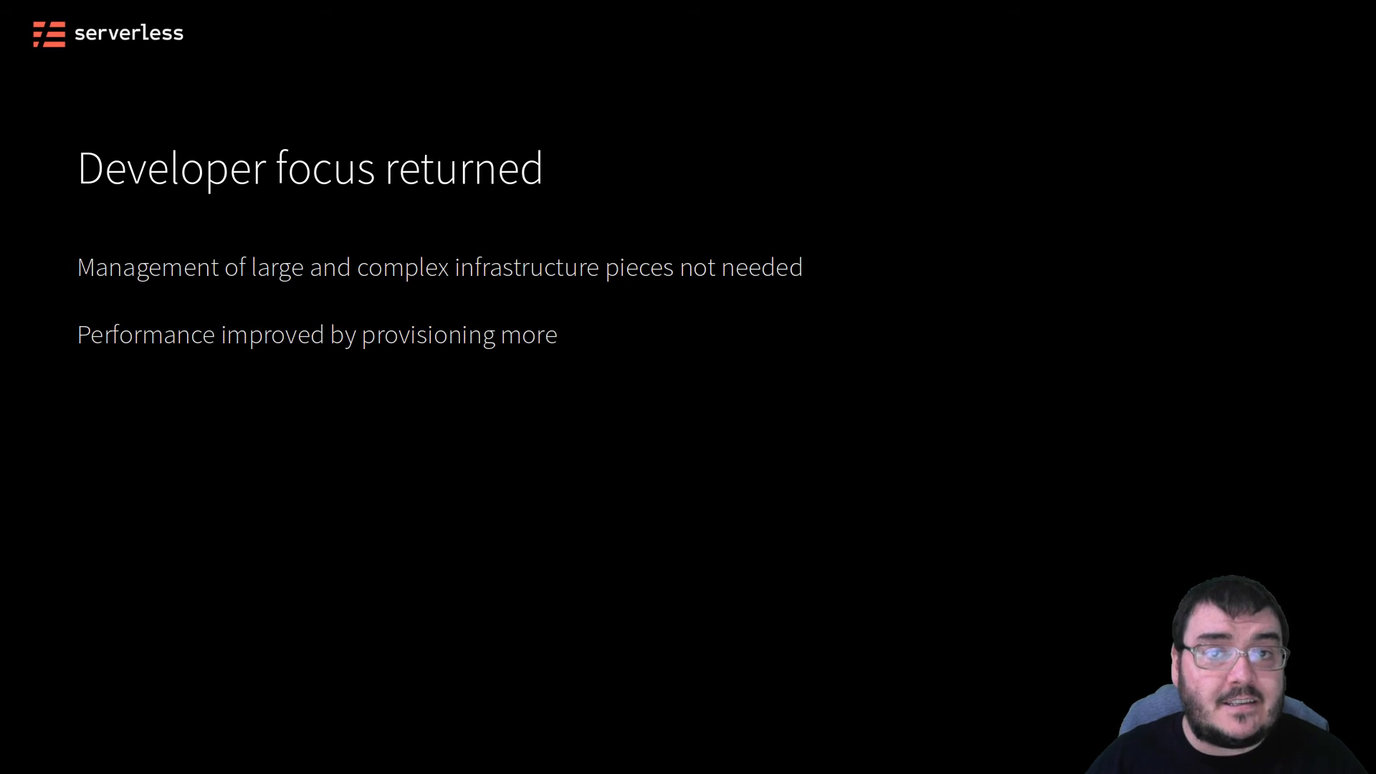
key("right")
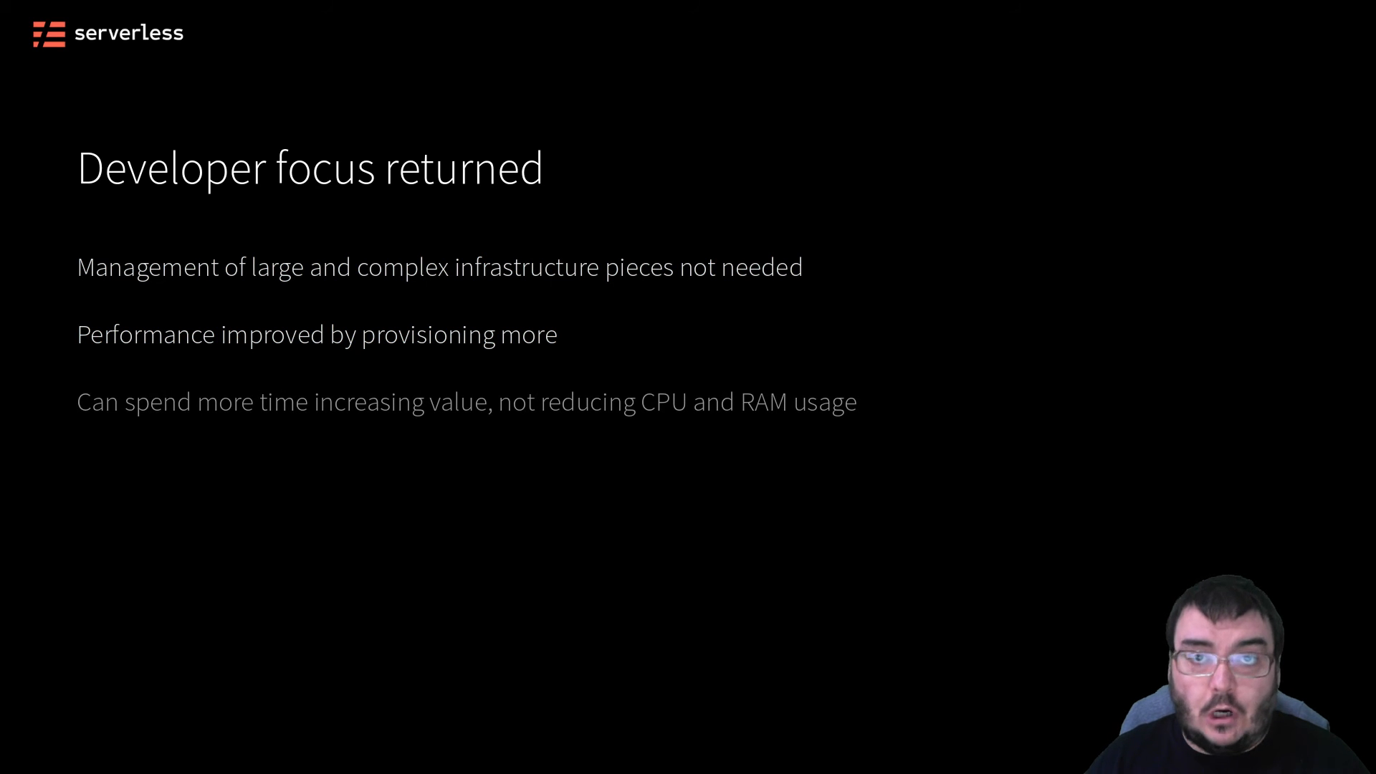